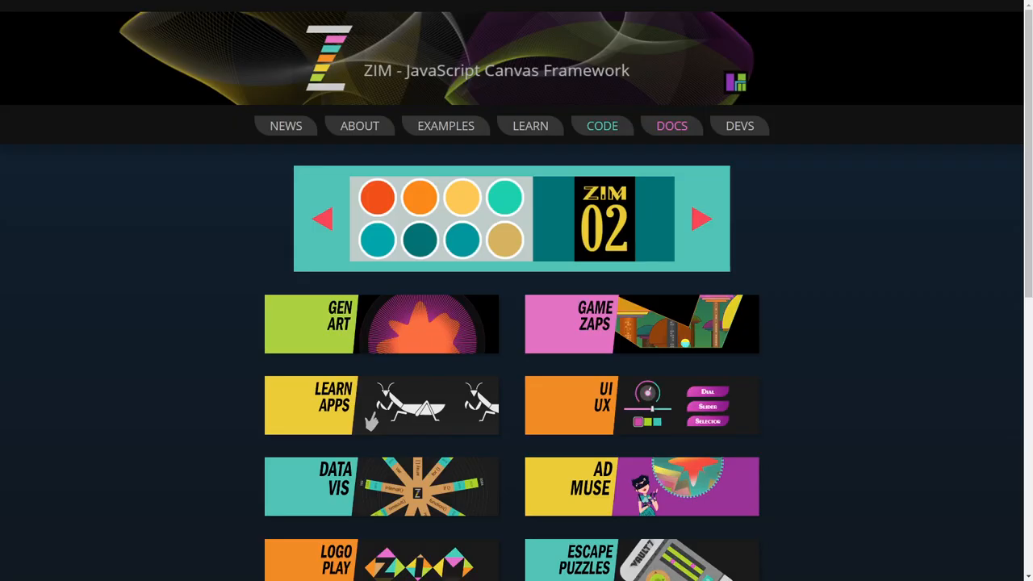
Step the home page carousel back three slides to the ZIM globalManager banner.
{"action": "left_click", "coordinate": [323, 219]}
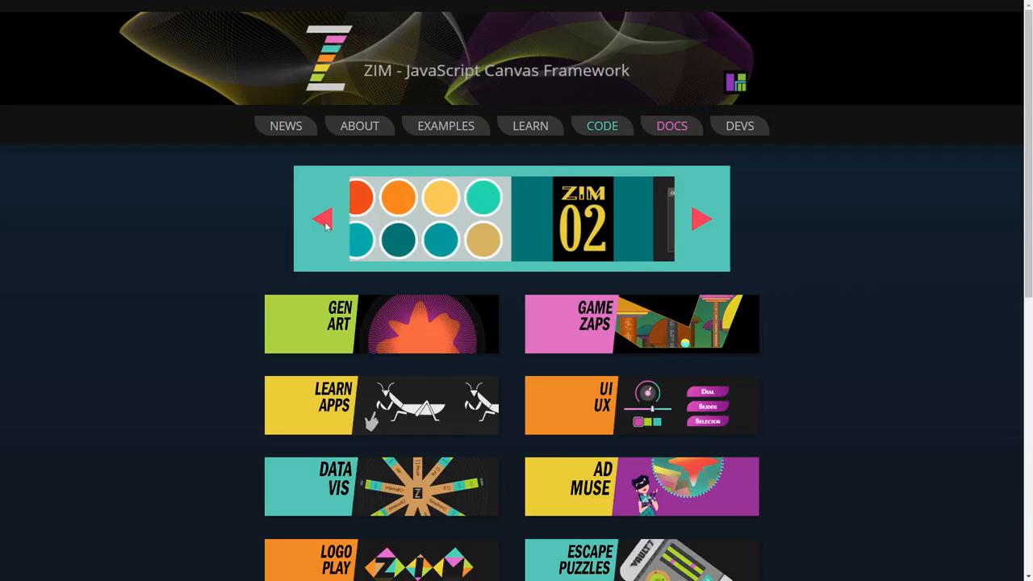
{"action": "left_click", "coordinate": [323, 220]}
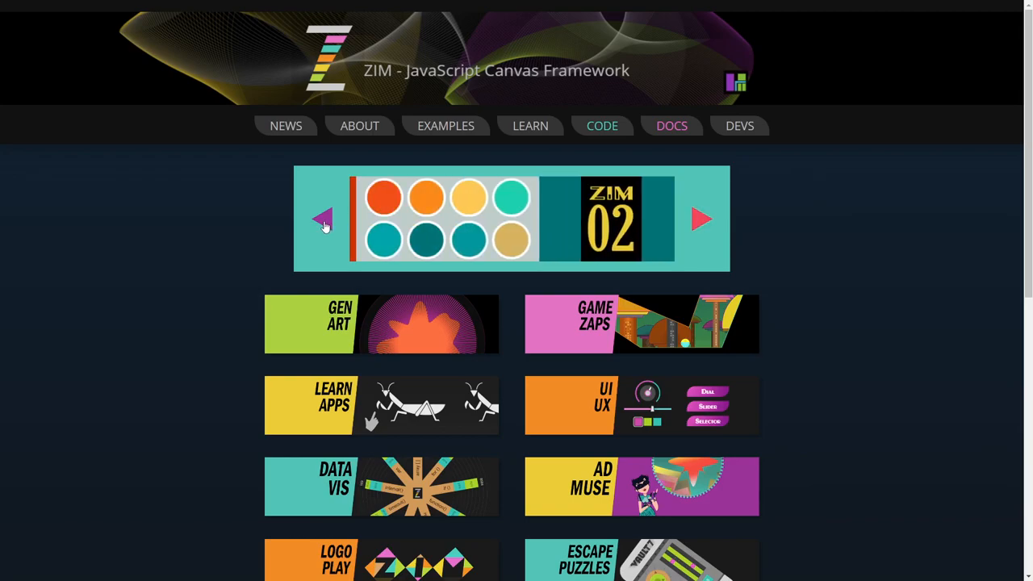
{"action": "left_click", "coordinate": [323, 219]}
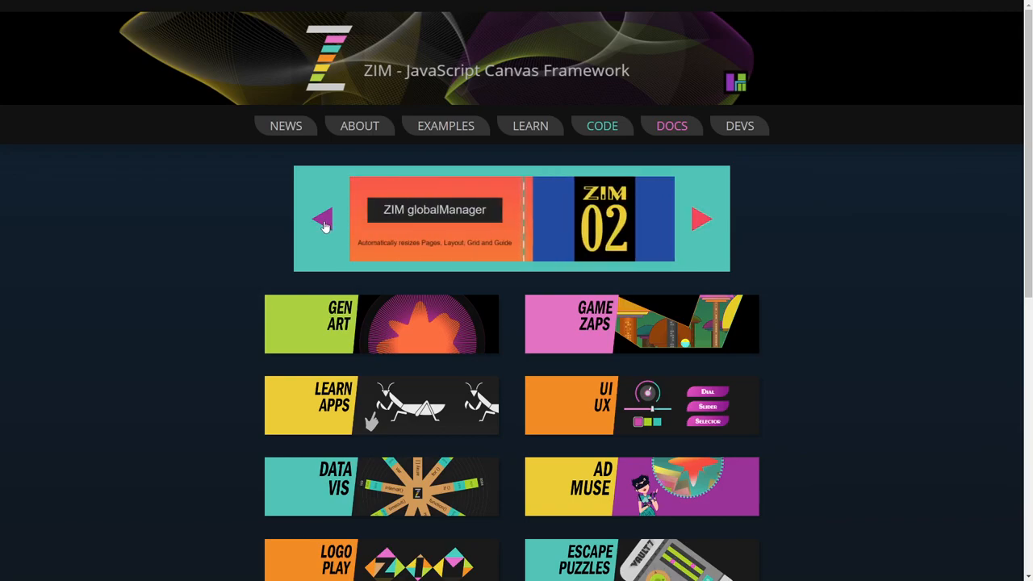
{"action": "mouse_move", "coordinate": [555, 239]}
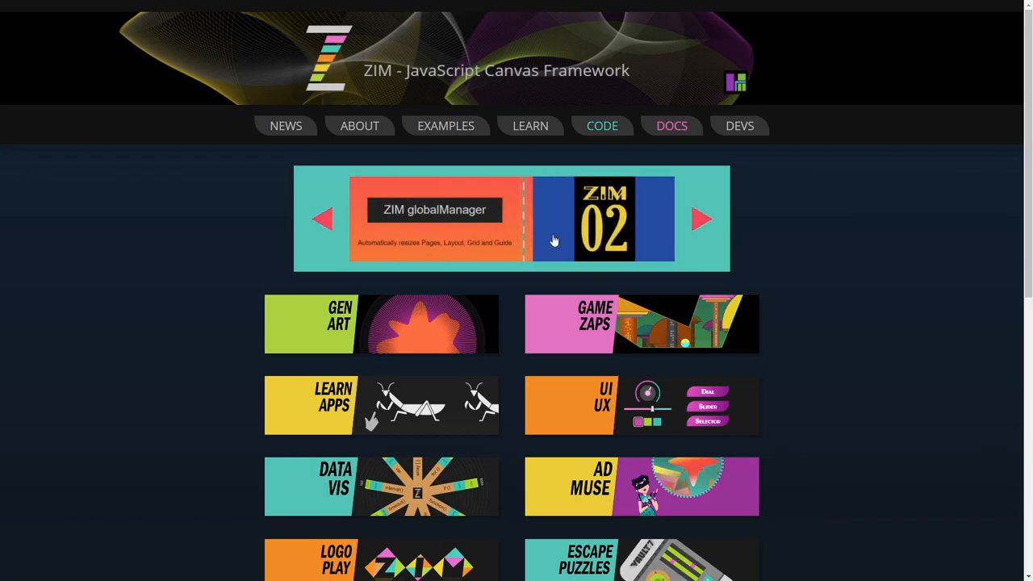
{"action": "mouse_move", "coordinate": [530, 218]}
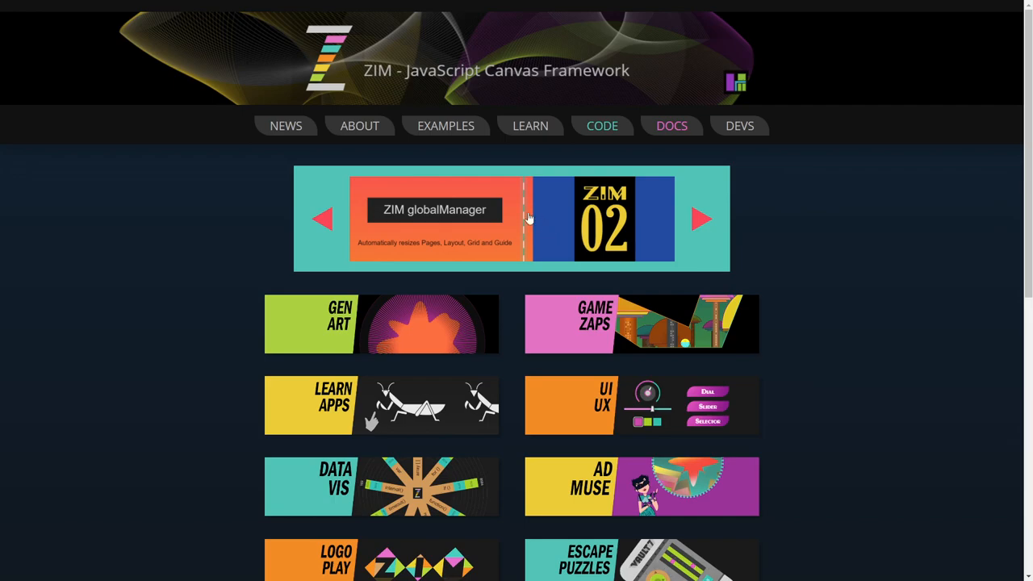
{"action": "mouse_move", "coordinate": [347, 223]}
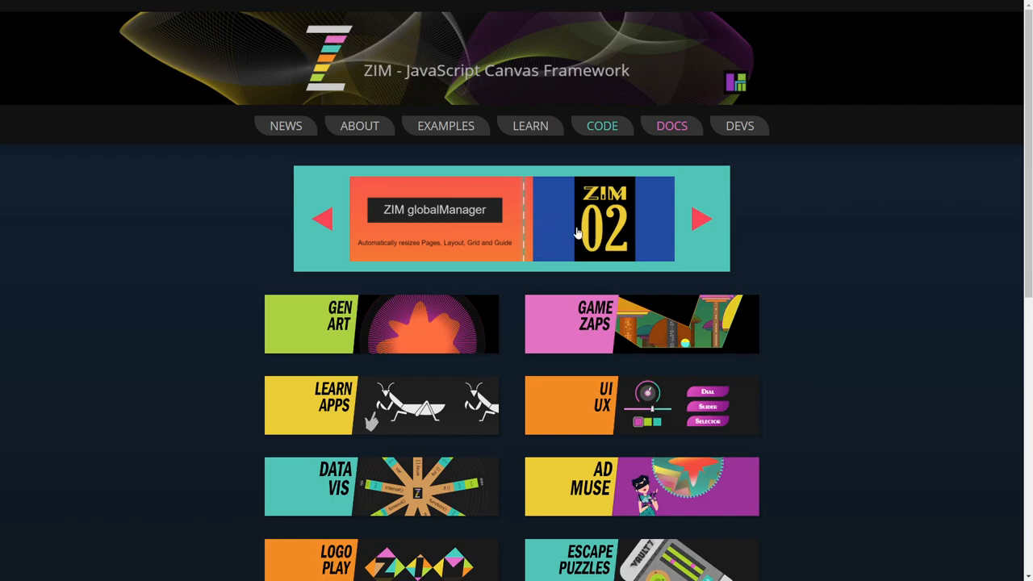
From the News page tiles, open the ZIM globalManager example.
{"action": "left_click", "coordinate": [286, 126]}
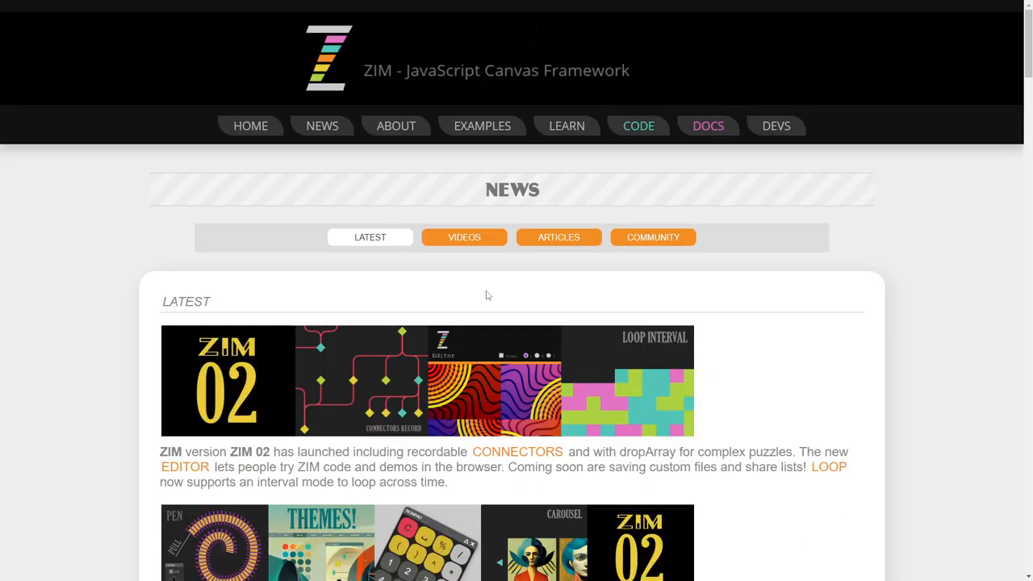
{"action": "scroll", "scroll_direction": "down", "scroll_amount": 3}
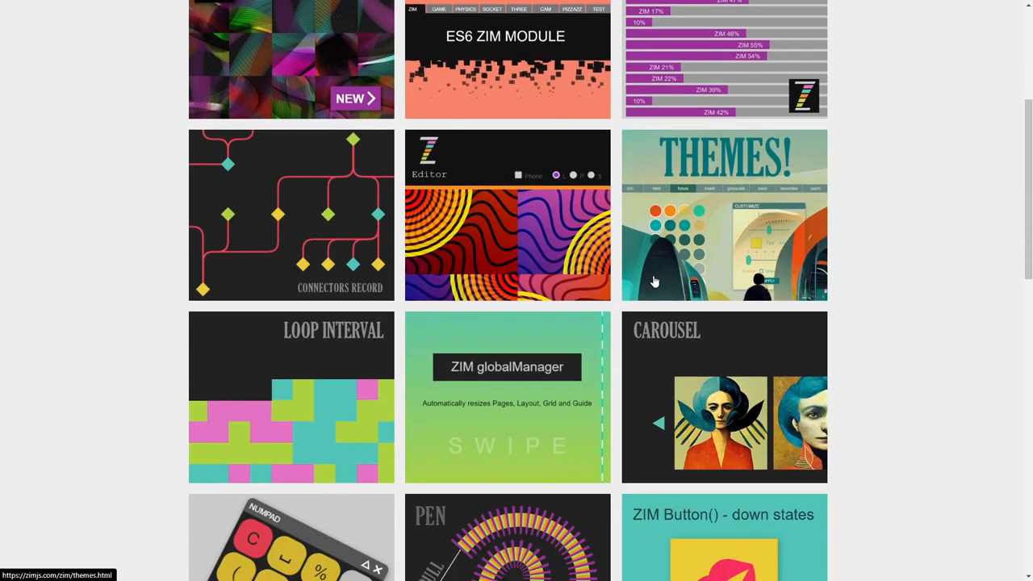
{"action": "left_click", "coordinate": [507, 397]}
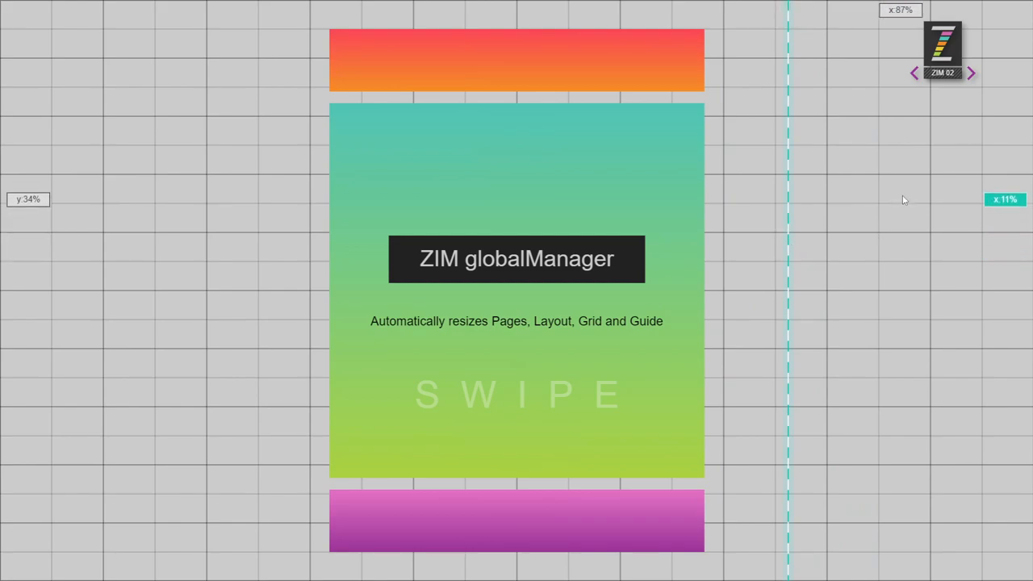
{"action": "mouse_move", "coordinate": [394, 140]}
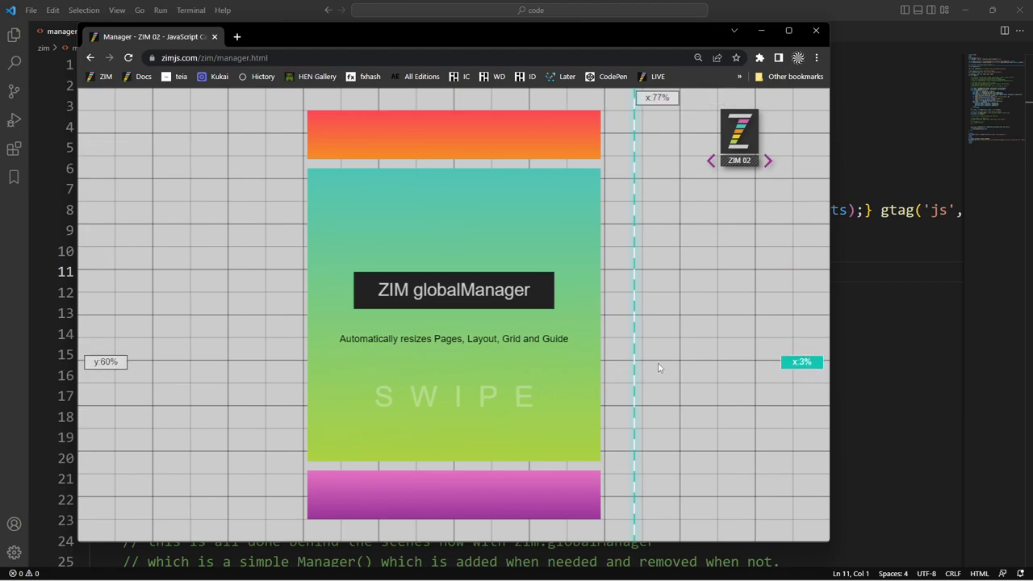
{"action": "mouse_move", "coordinate": [472, 507]}
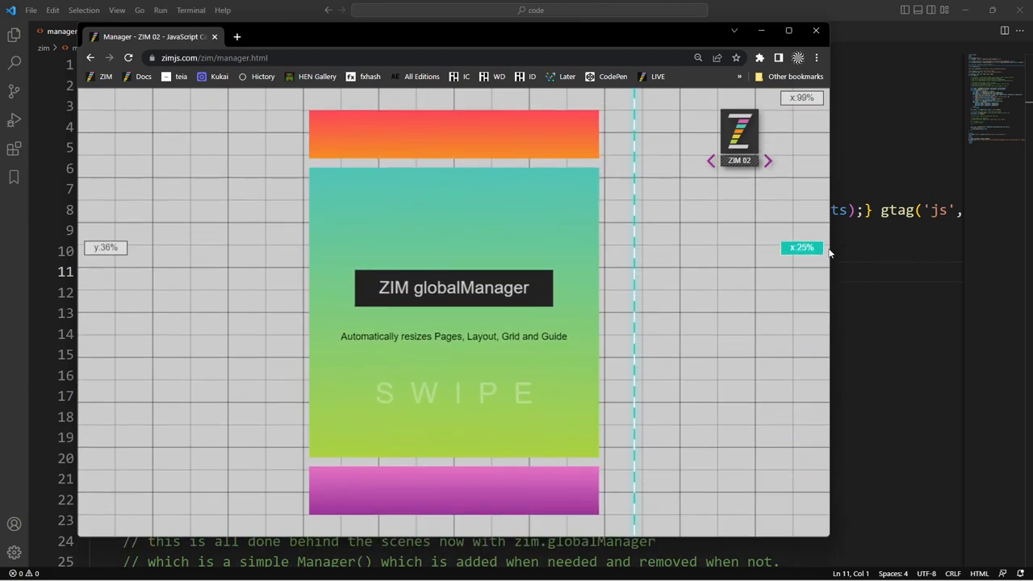
{"action": "mouse_move", "coordinate": [713, 271]}
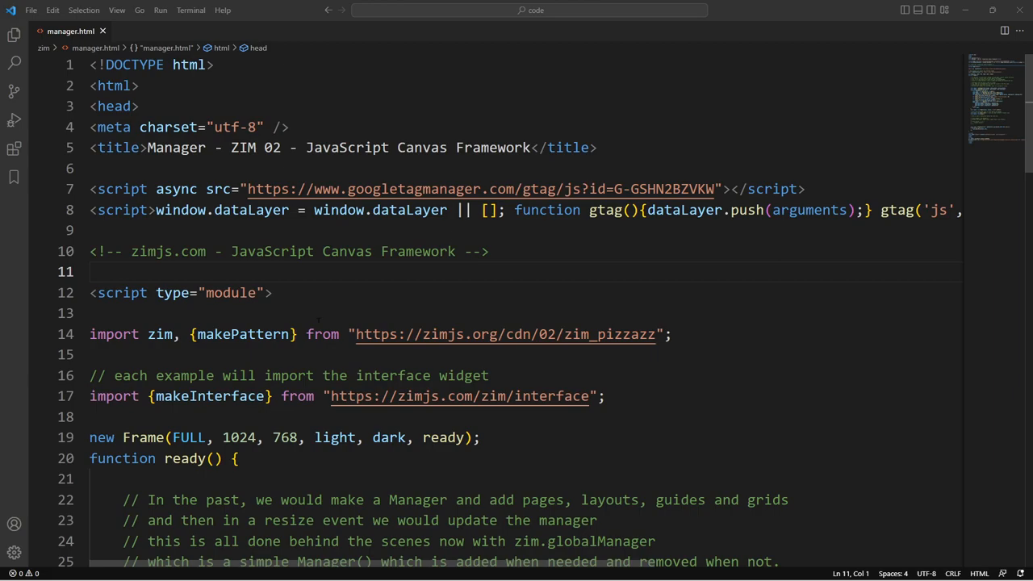
{"action": "scroll", "scroll_direction": "down", "scroll_amount": 3}
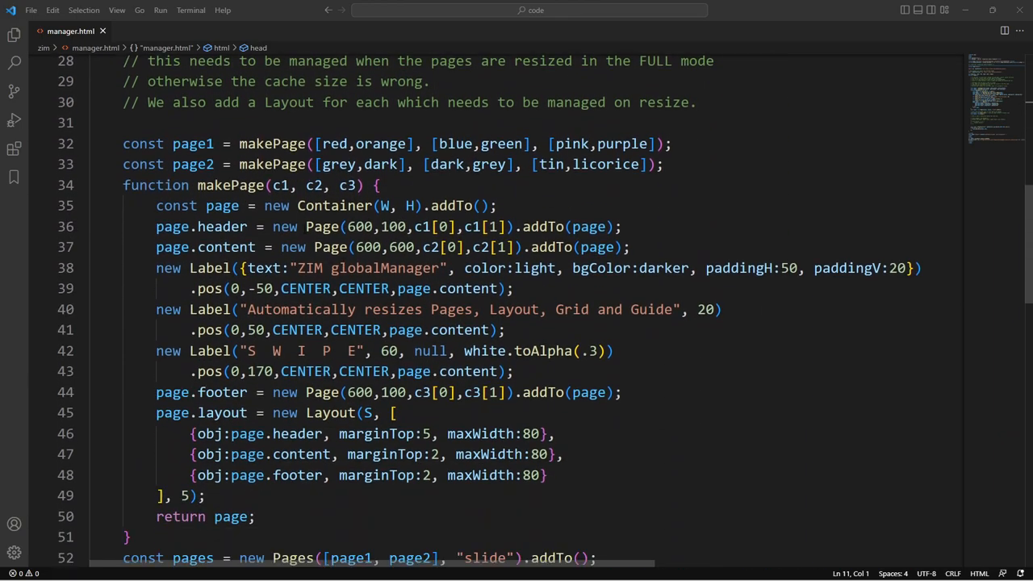
{"action": "left_click", "coordinate": [232, 143]}
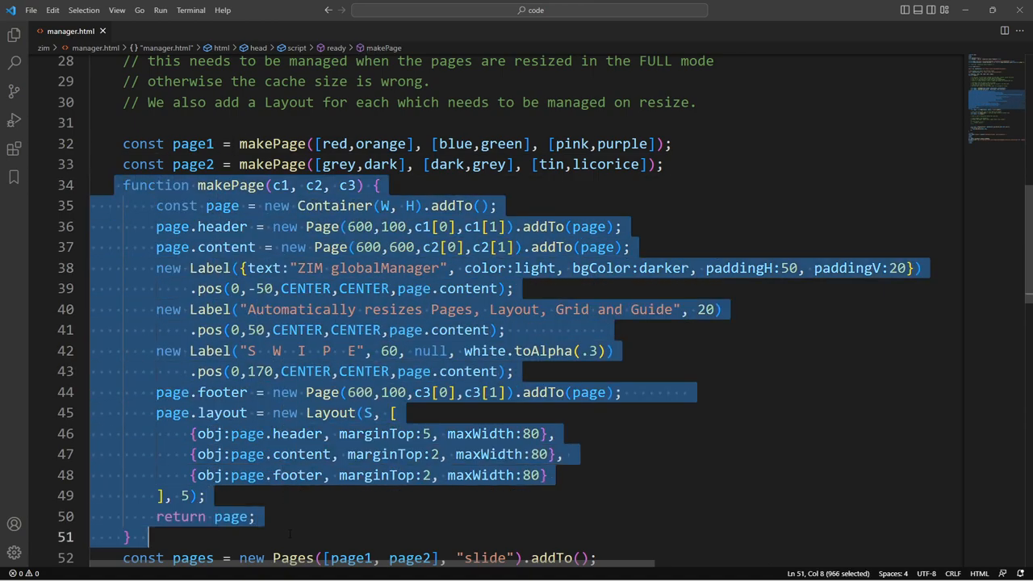
{"action": "left_click", "coordinate": [365, 350]}
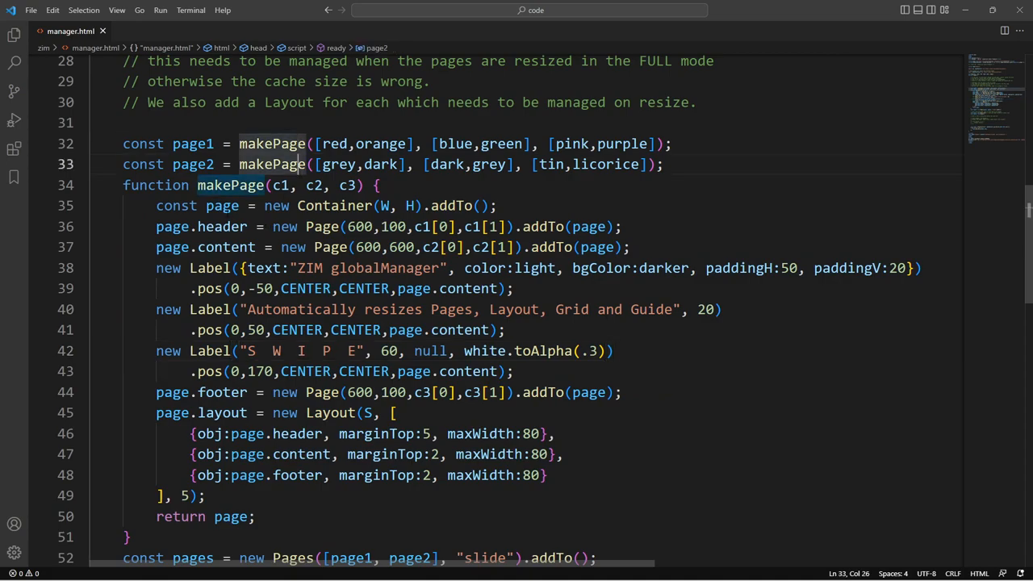
{"action": "left_click", "coordinate": [365, 287]}
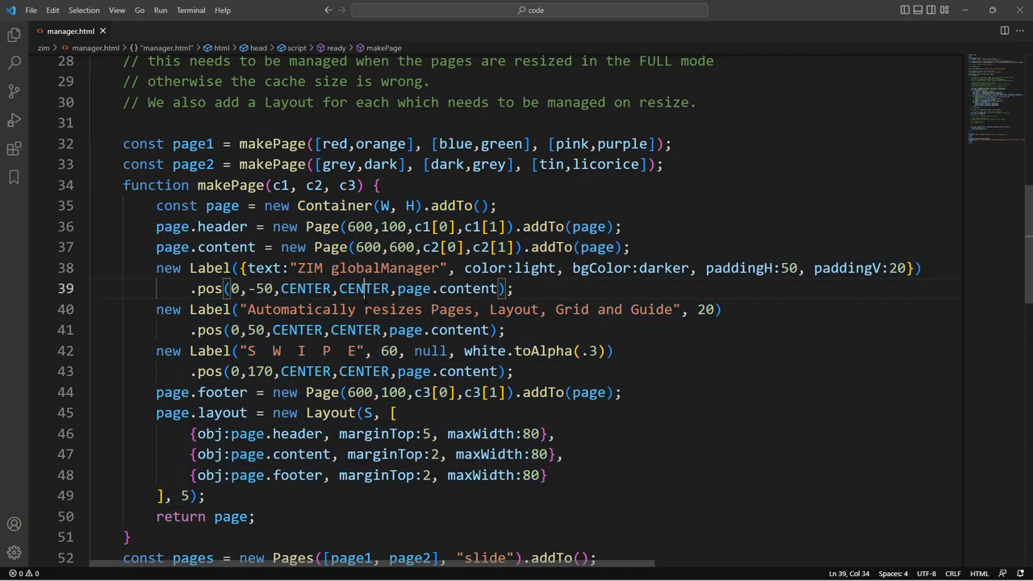
{"action": "scroll", "scroll_direction": "down", "scroll_amount": 3}
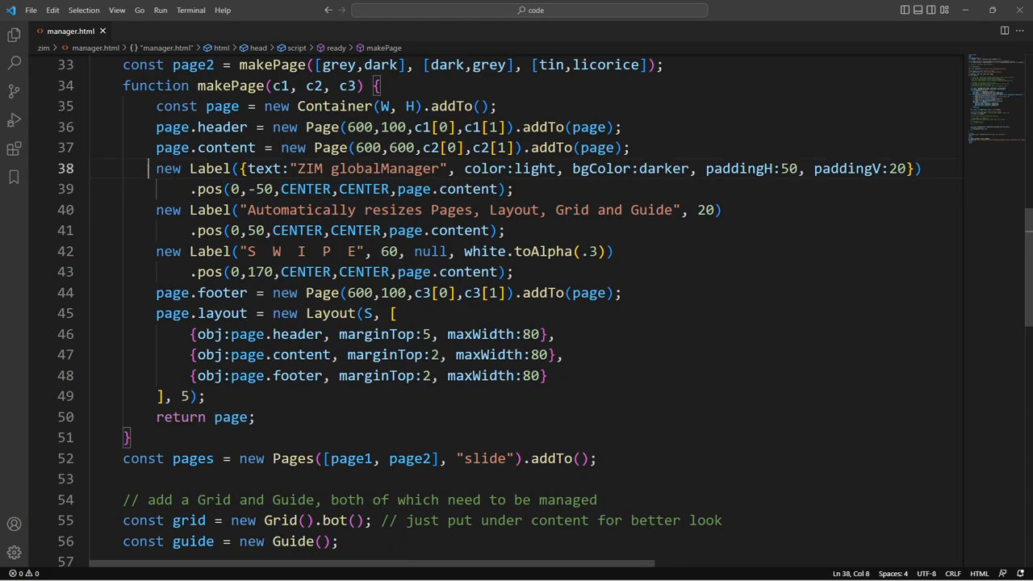
{"action": "scroll", "scroll_direction": "down", "scroll_amount": 3}
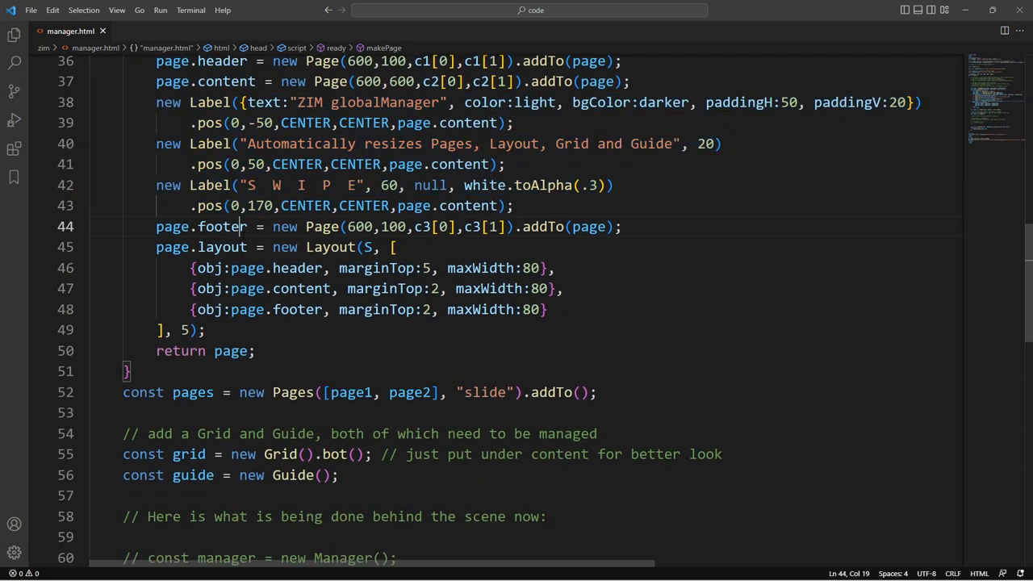
{"action": "left_click_drag", "start_coordinate": [155, 247], "coordinate": [205, 329]}
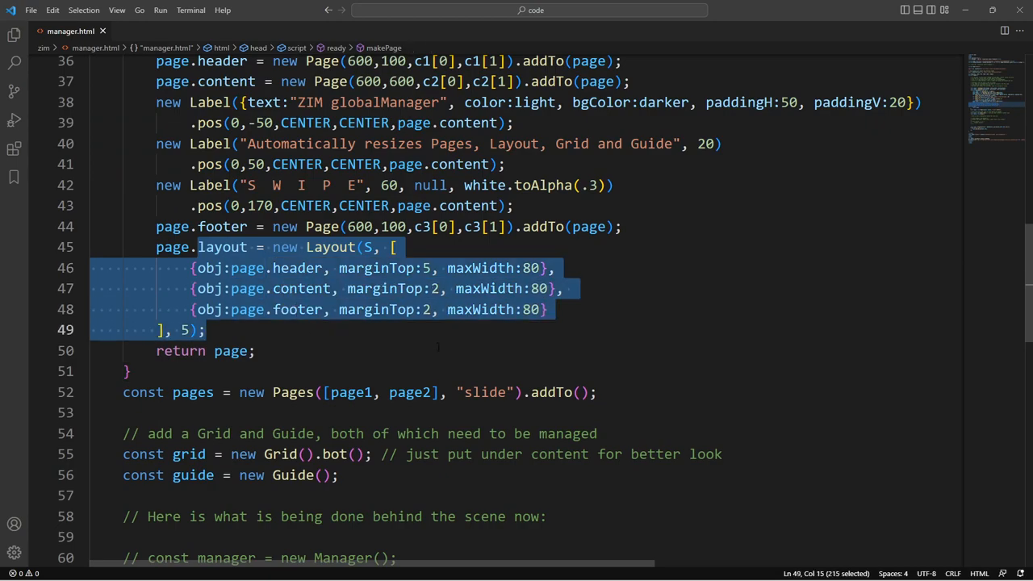
{"action": "scroll", "scroll_direction": "down", "scroll_amount": 3}
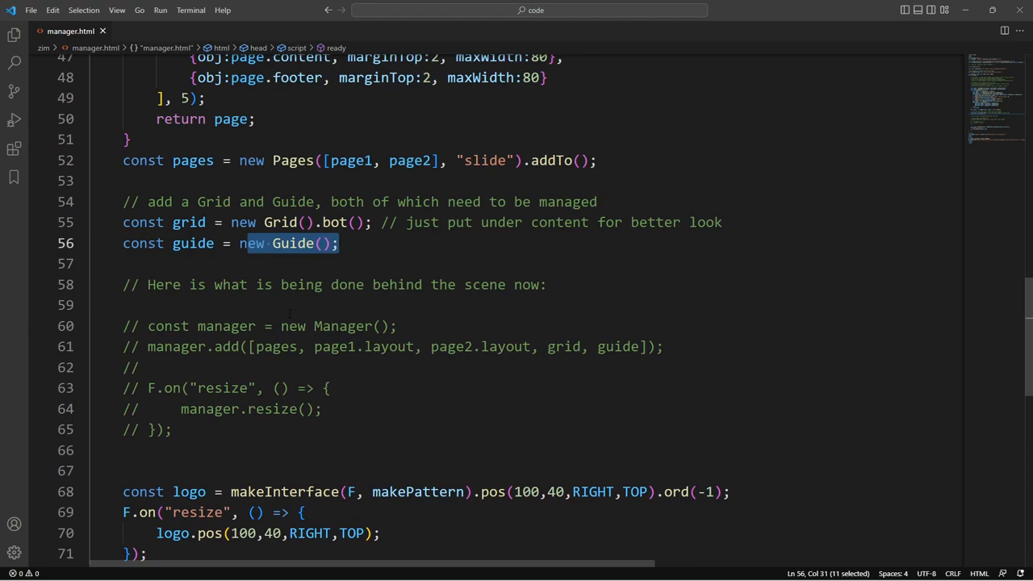
Uncomment the Manager block and highlight manager.add with its list of managed objects.
{"action": "left_click_drag", "start_coordinate": [123, 326], "coordinate": [171, 429]}
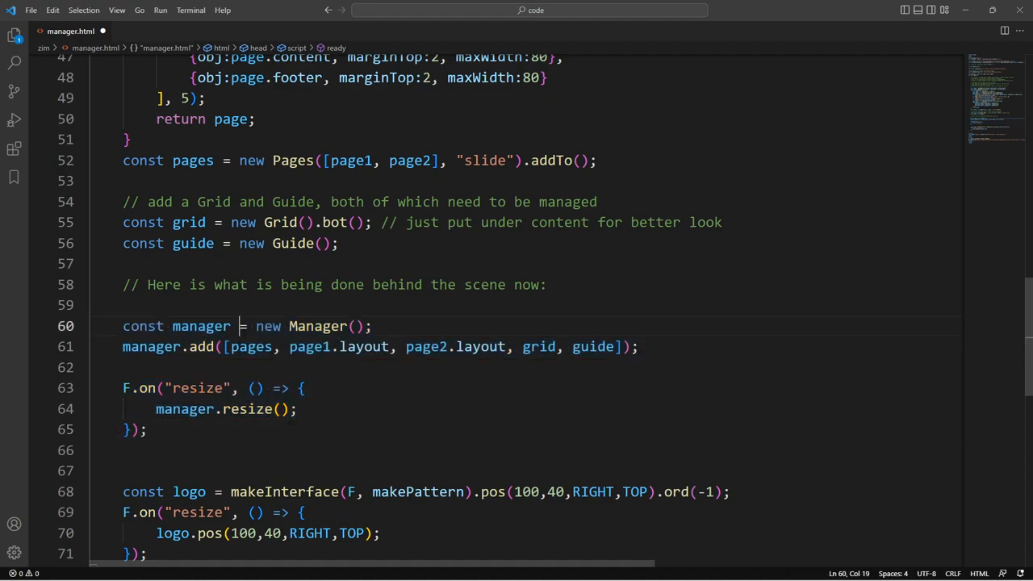
{"action": "left_click", "coordinate": [205, 345]}
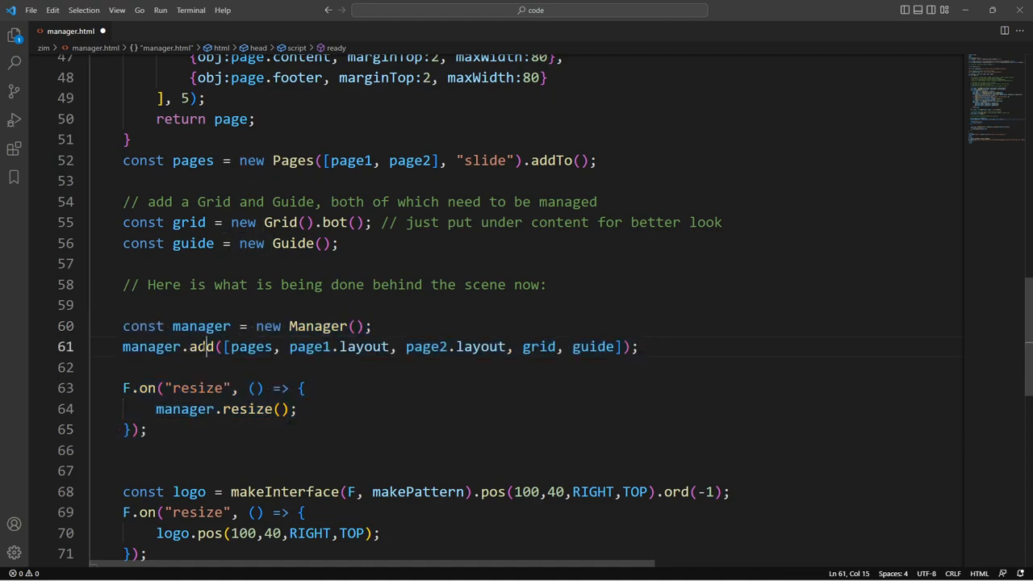
{"action": "left_click_drag", "start_coordinate": [232, 346], "coordinate": [386, 345]}
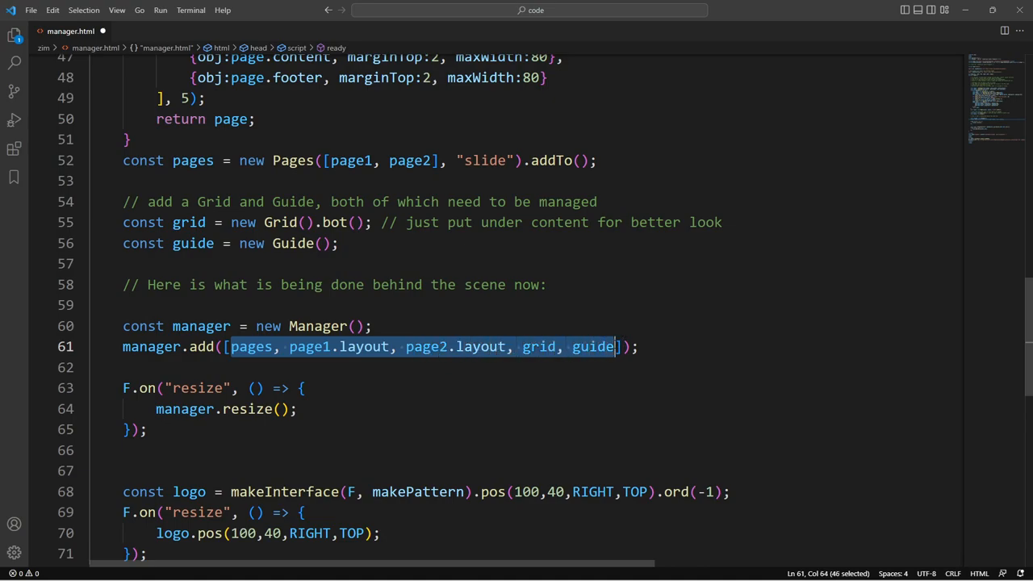
{"action": "left_click", "coordinate": [239, 326]}
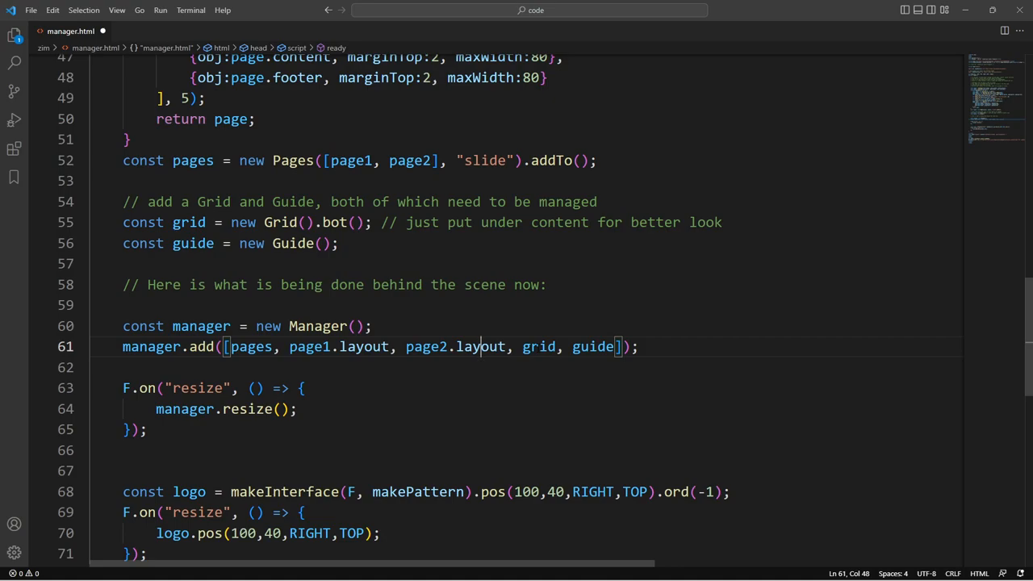
{"action": "double_click", "coordinate": [150, 345]}
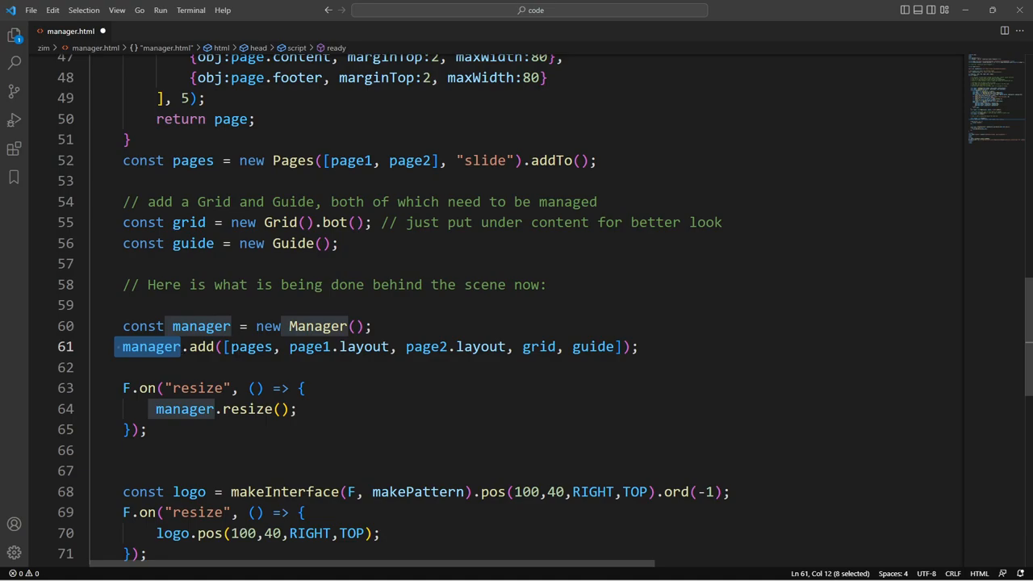